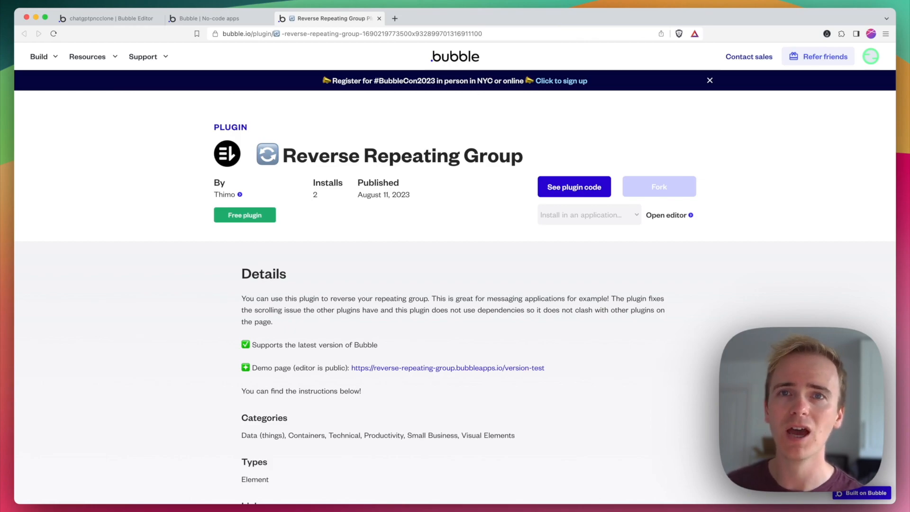
mouse_move(701, 308)
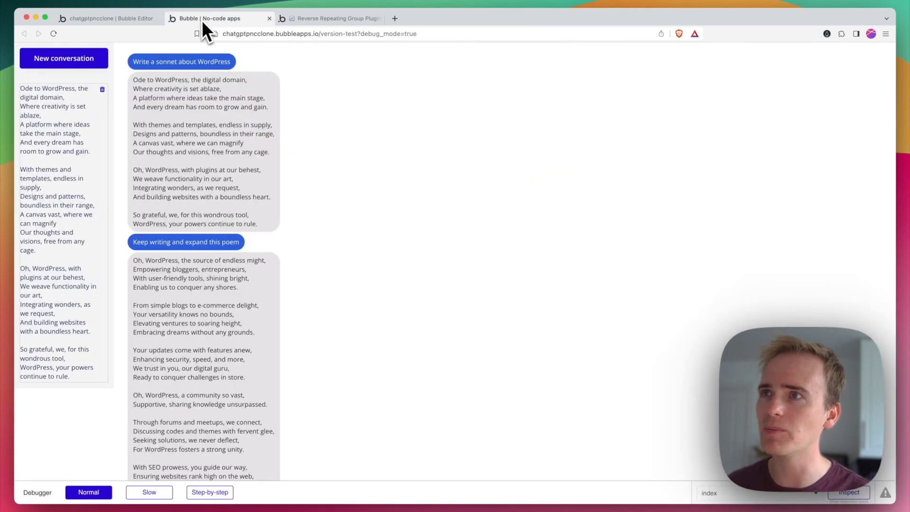
mouse_move(356, 217)
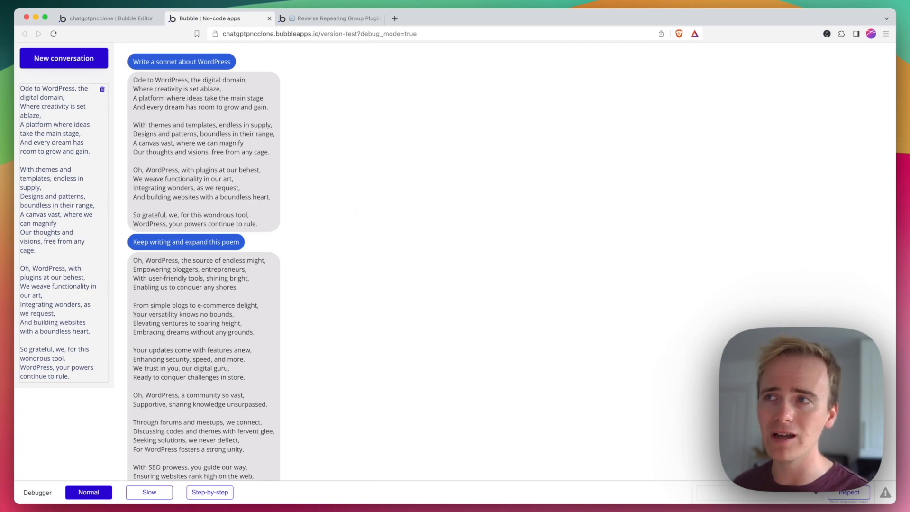
- Scroll the WordPress sonnet conversation down and back up to review it
scroll("down", 3)
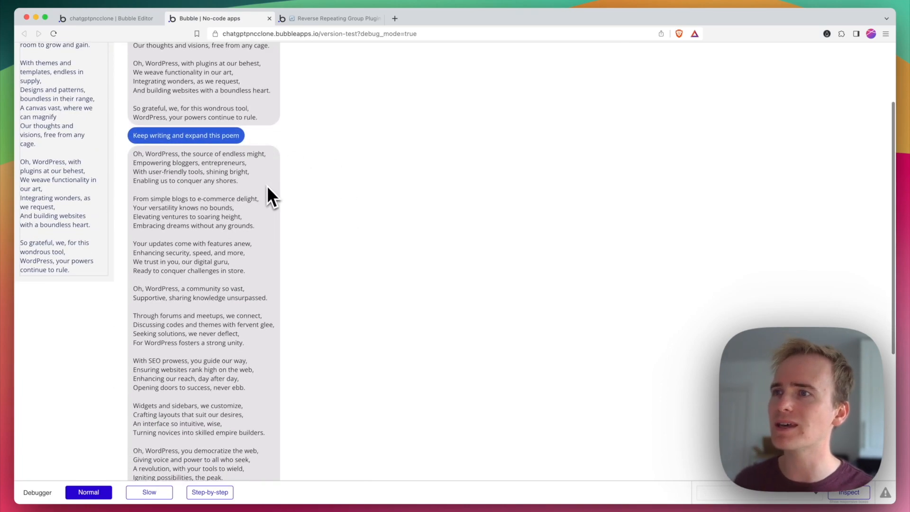
scroll("up", 3)
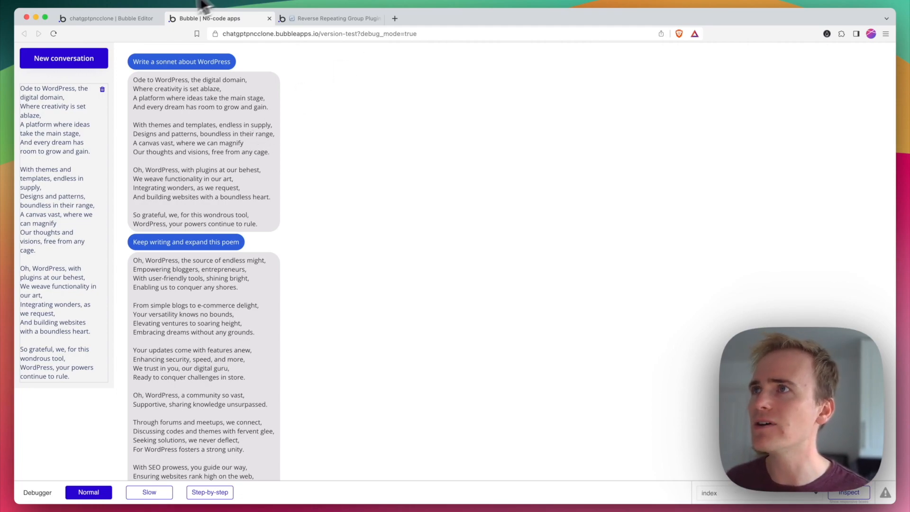
- Close the plugin catalogue and toggle the message list's fixed height on and off, returning to preview
left_click(107, 18)
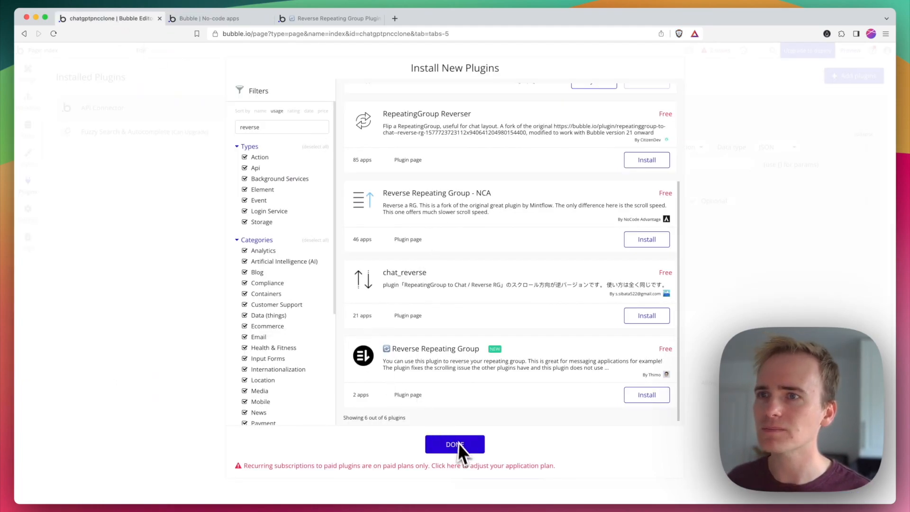
left_click(455, 445)
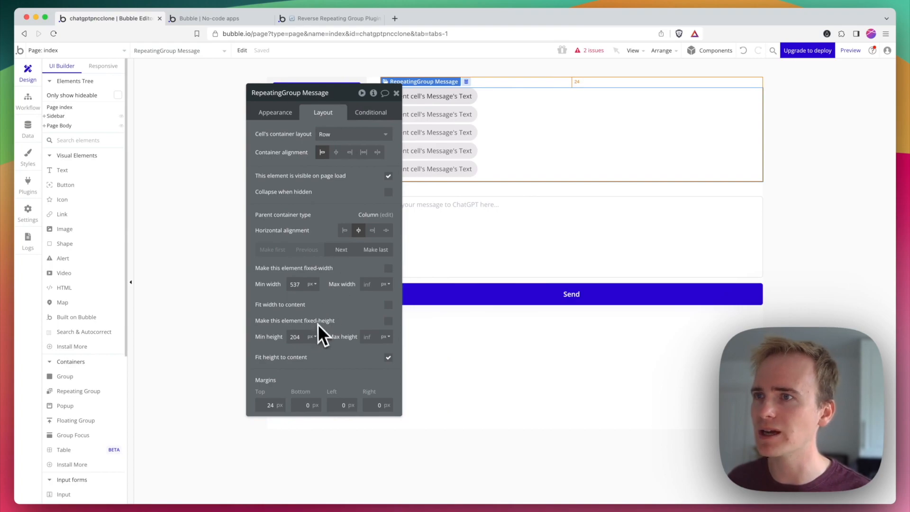
left_click(388, 321)
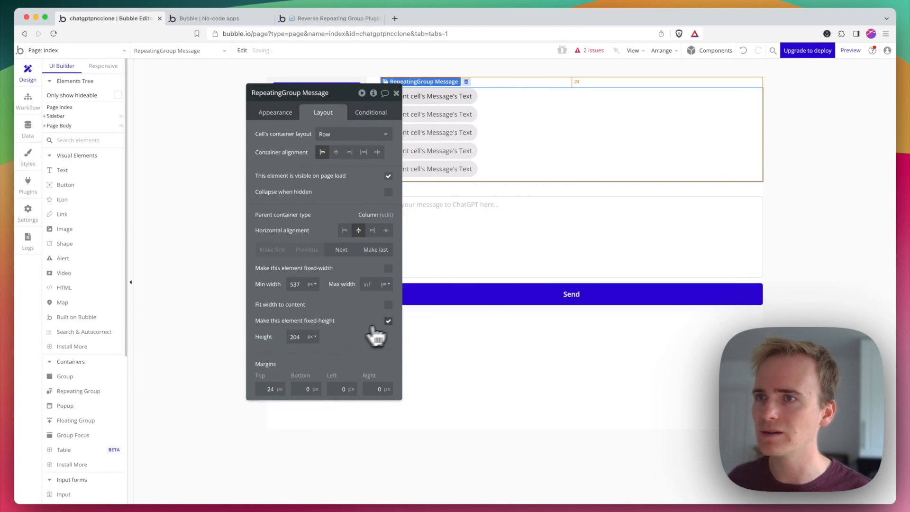
left_click(387, 321)
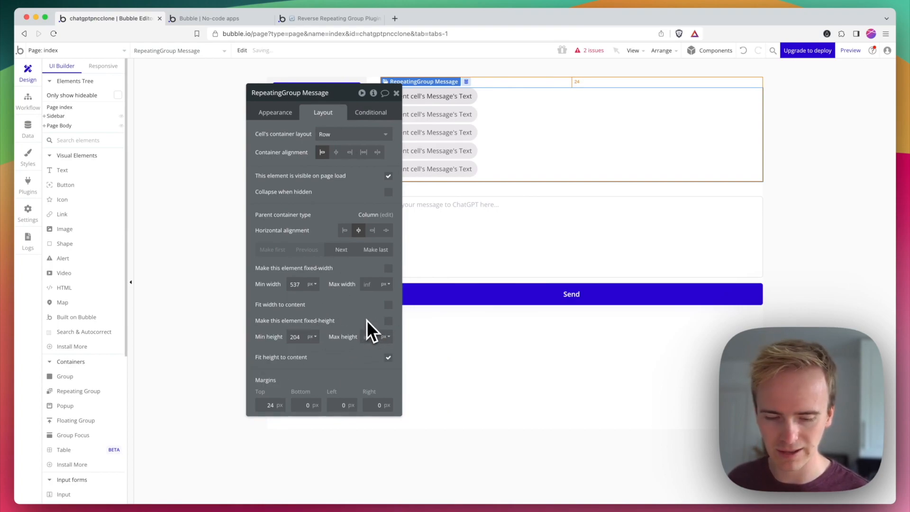
left_click(218, 18)
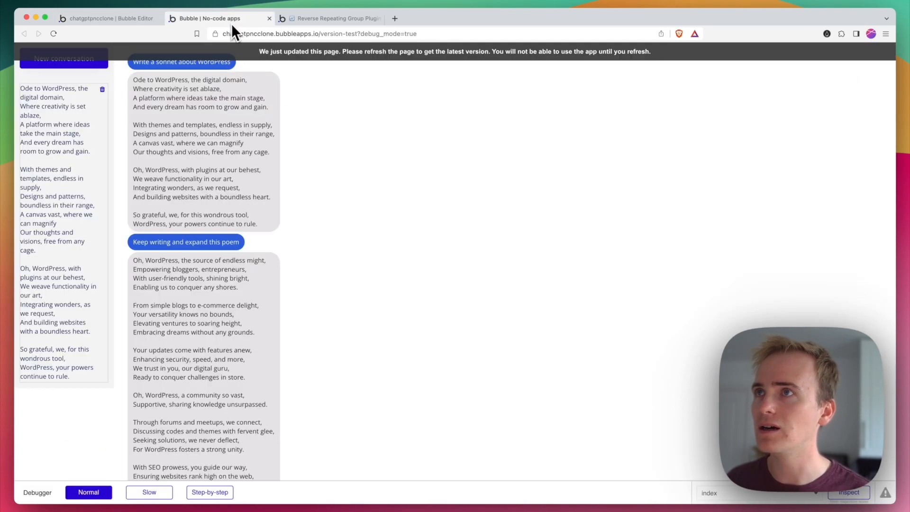
- Reload the chat page and scroll through the now bounded message list
left_click(52, 34)
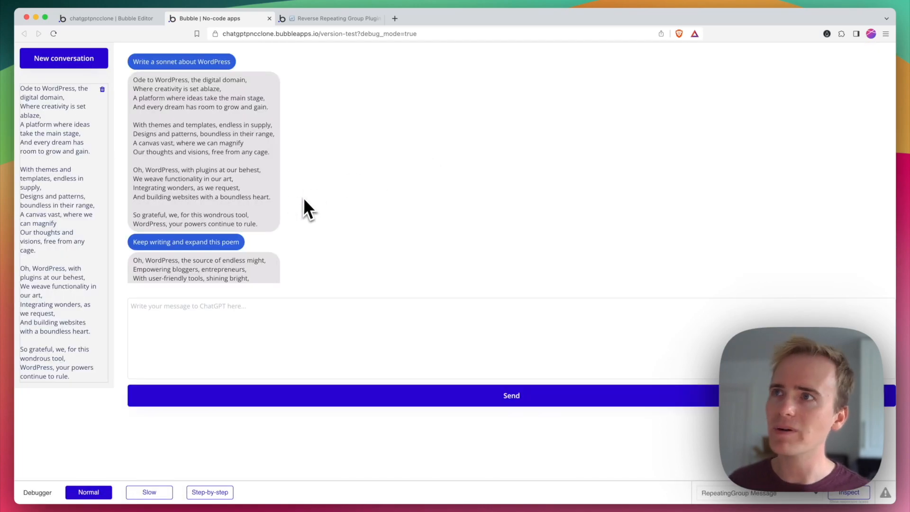
mouse_move(285, 192)
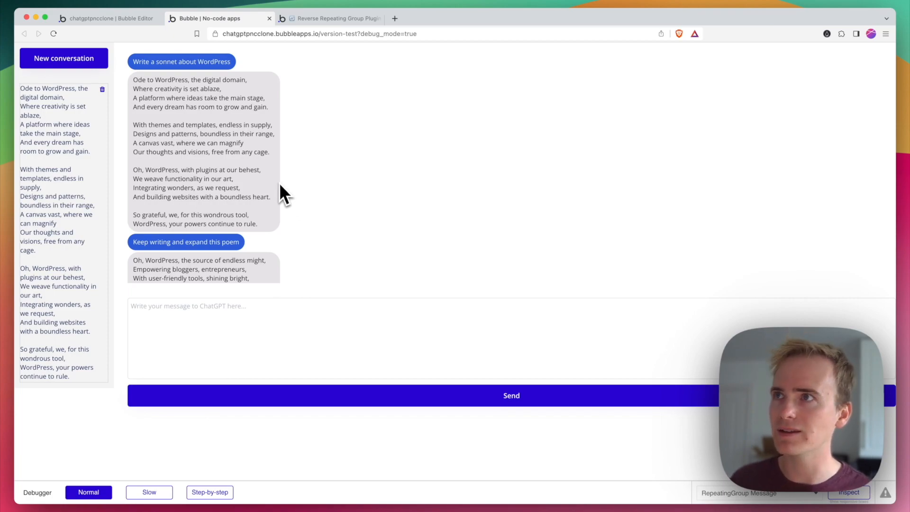
scroll("down", 3)
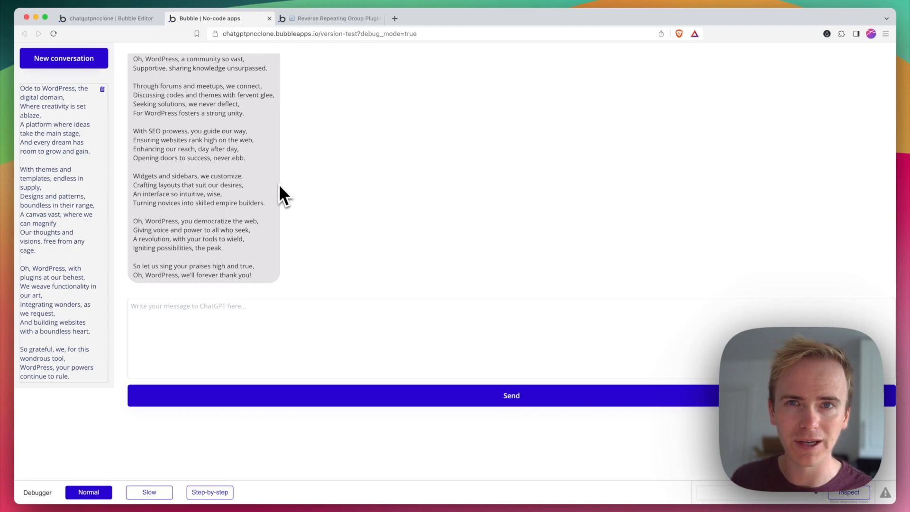
mouse_move(277, 193)
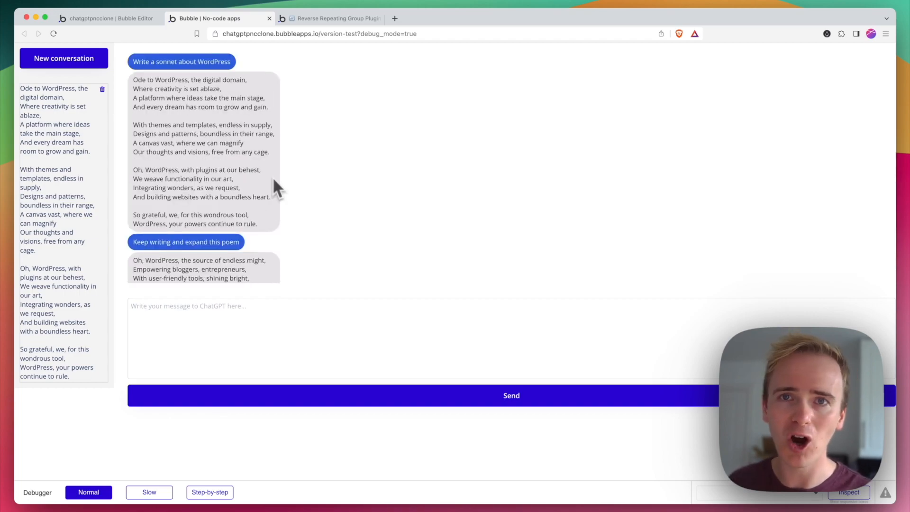
scroll("down", 3)
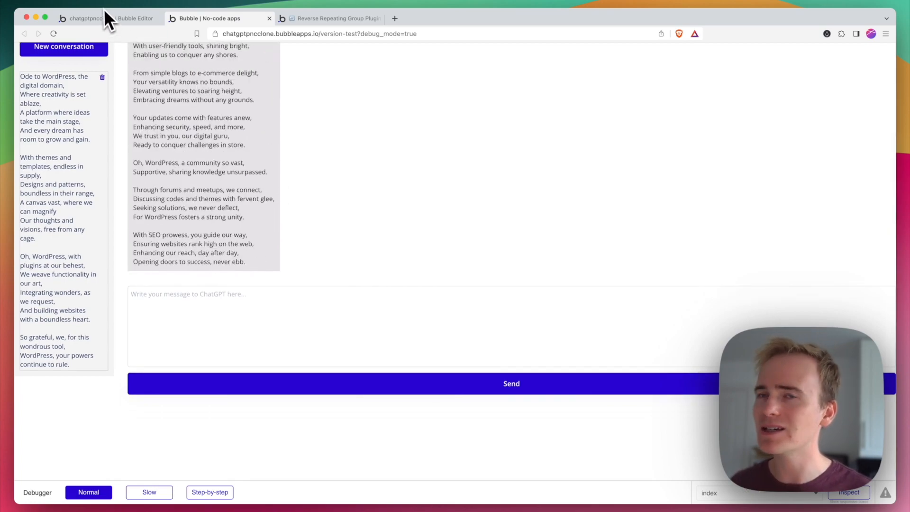
mouse_move(88, 18)
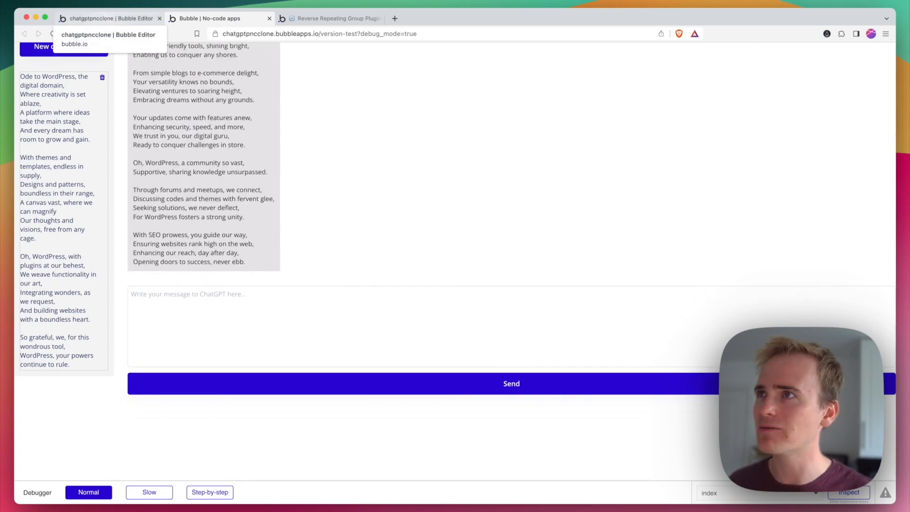
- Search the editor's plugin catalogue for 'reserve' to list repeating-group reversing plugins
left_click(109, 18)
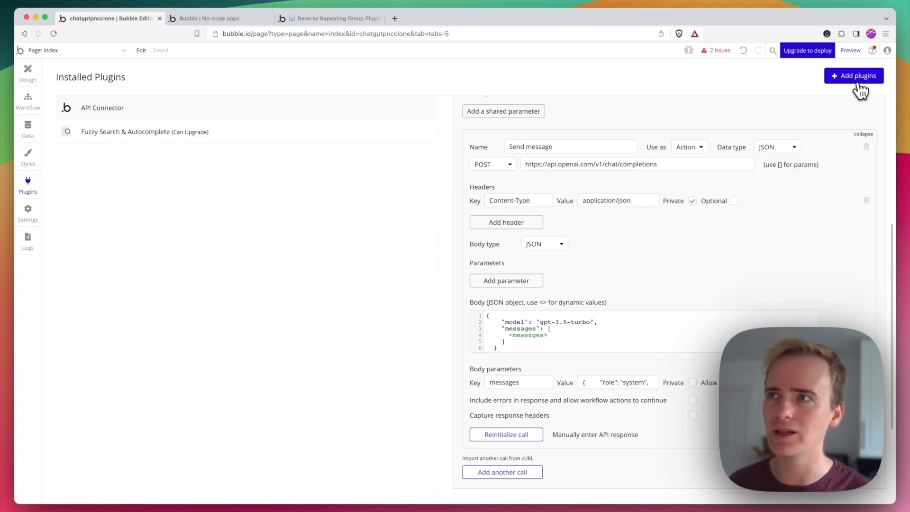
left_click(853, 75)
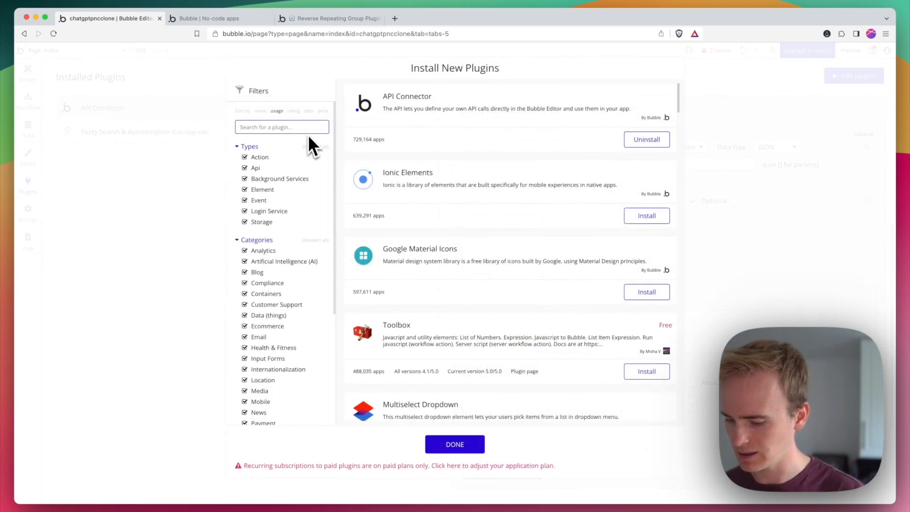
type("reserve")
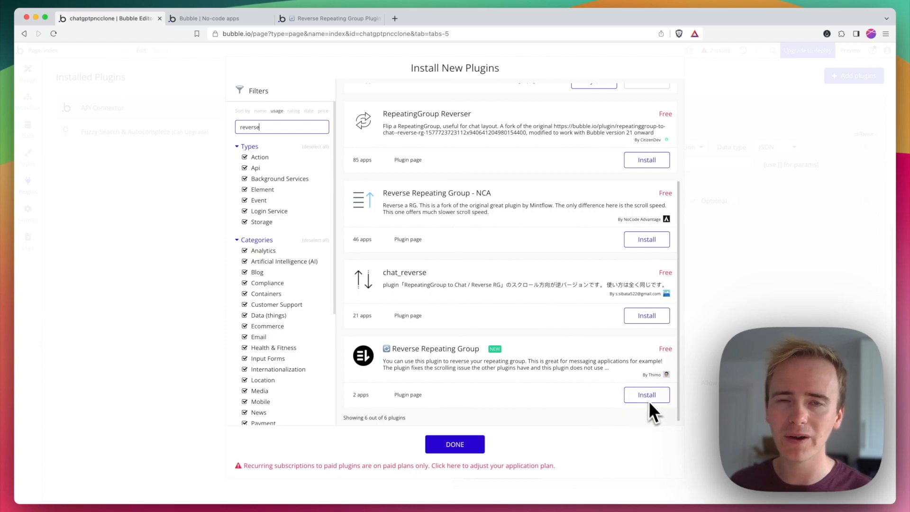
mouse_move(479, 392)
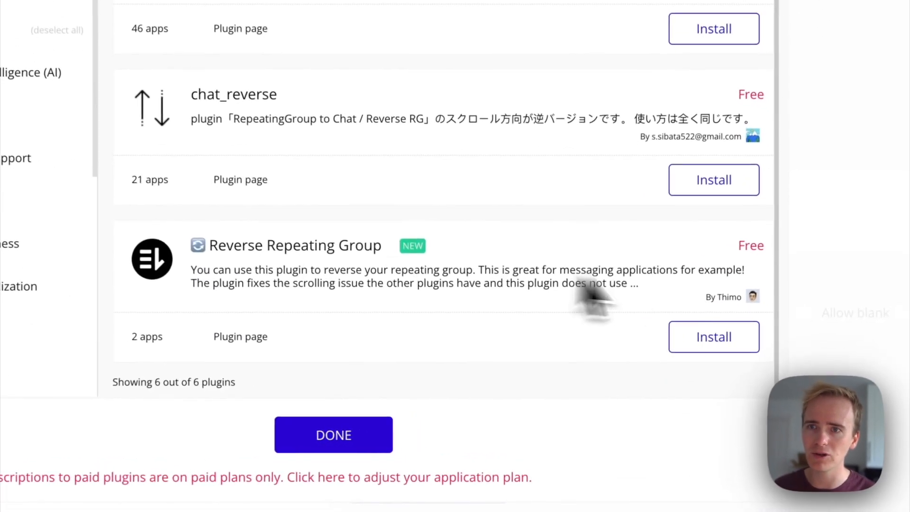
- Install Reverse Repeating Group and set its RepeatingGroups ID to rg_1
left_click(714, 337)
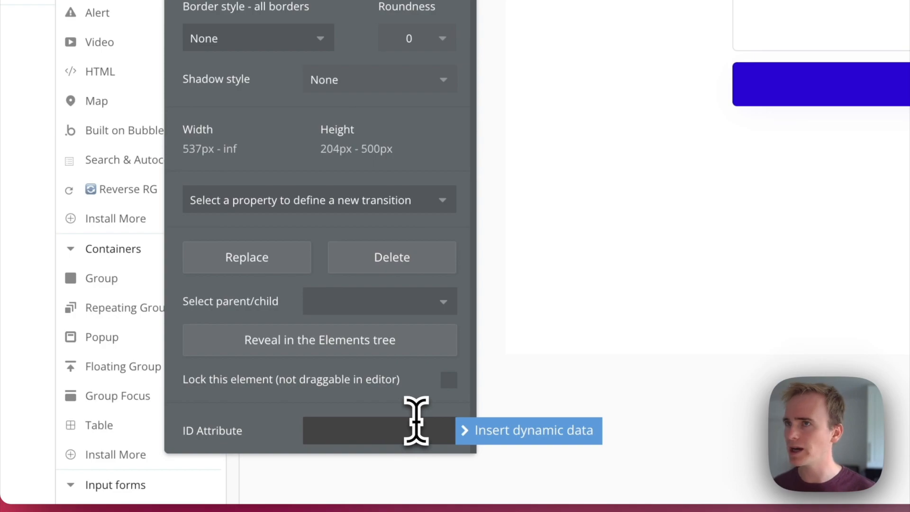
left_click(378, 430)
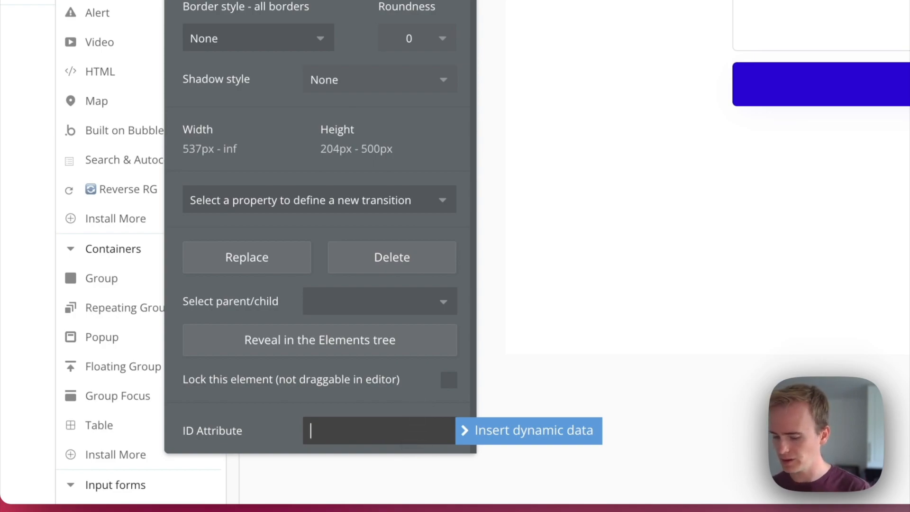
type("rg-1, my-rg-2")
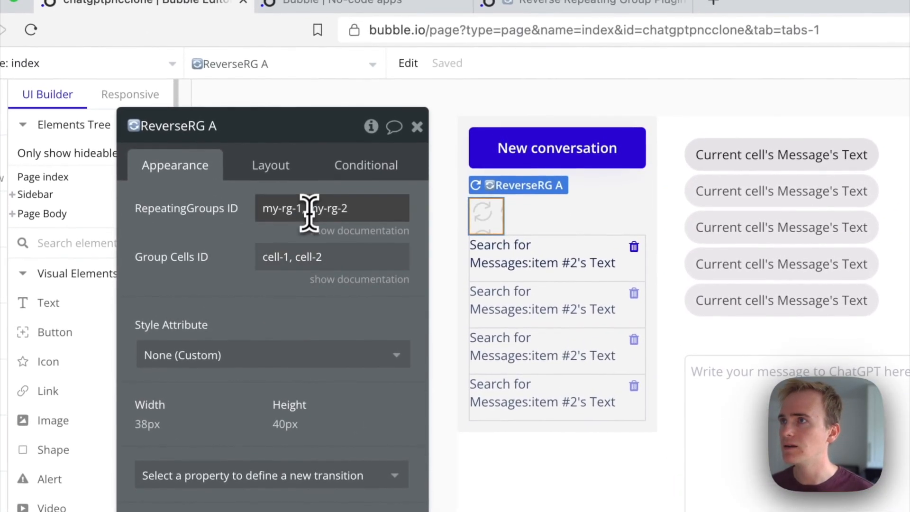
type("rg_1")
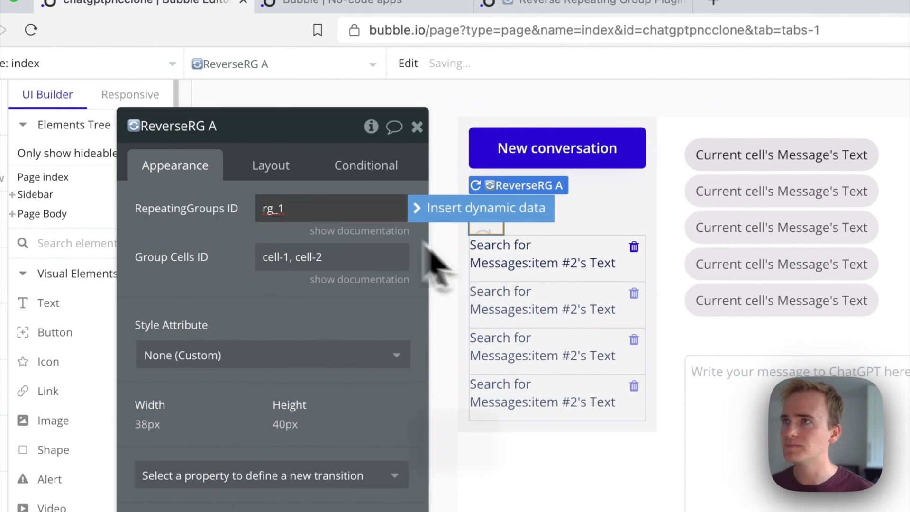
- Select a message text element and start replacing its ID attribute value
left_click(359, 230)
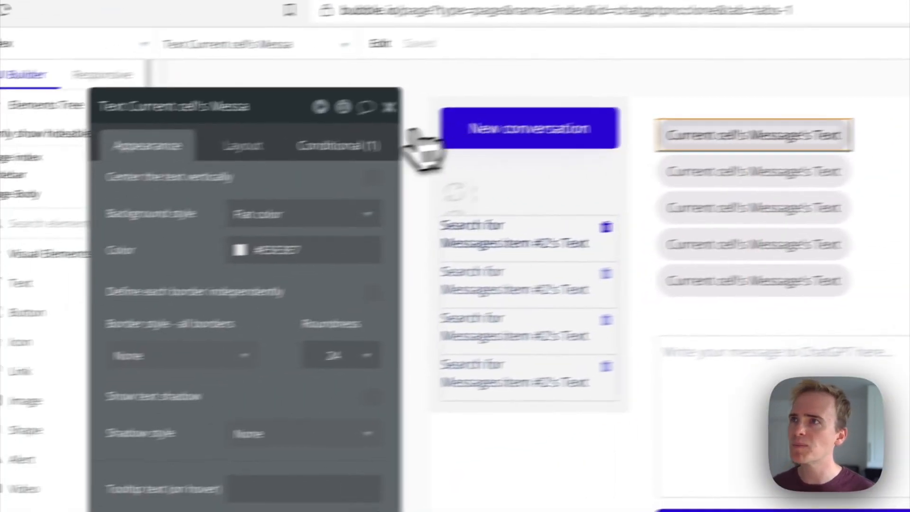
left_click(341, 145)
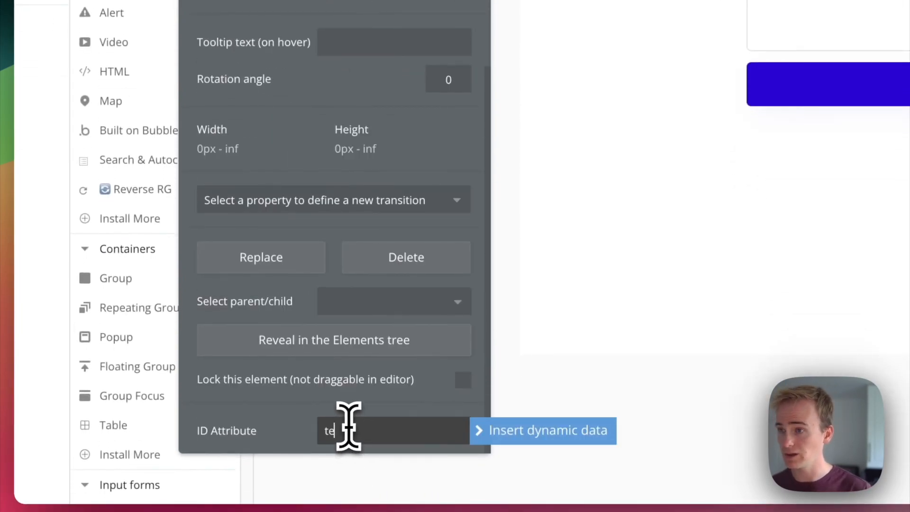
key("cmd+a")
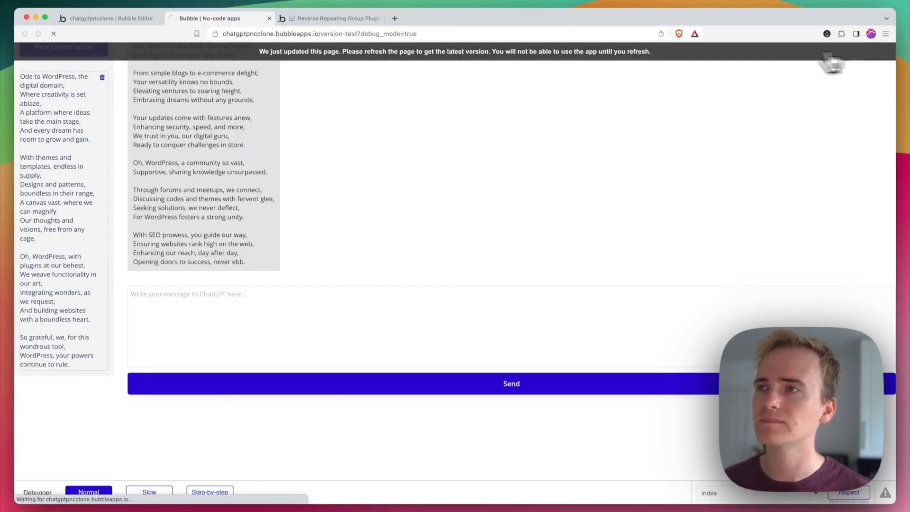
- Refresh the chat preview, then return to the editor's message repeating group
left_click(52, 33)
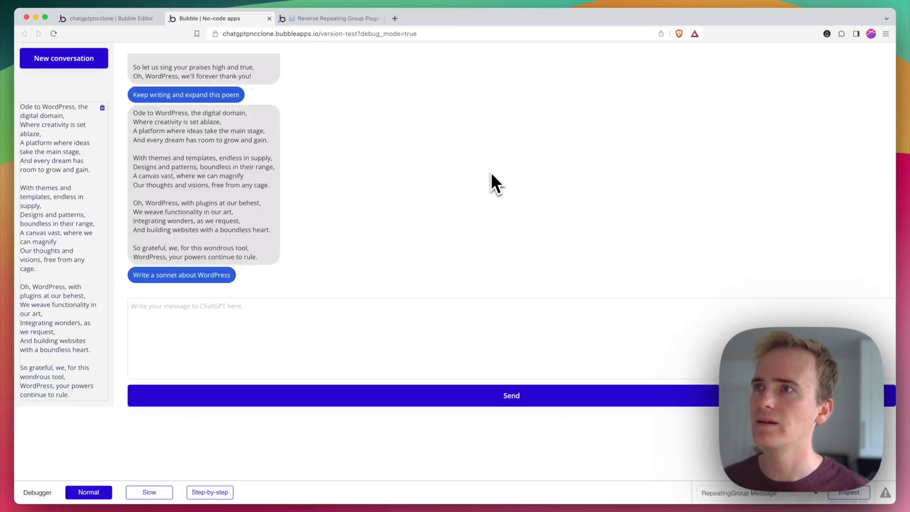
mouse_move(470, 191)
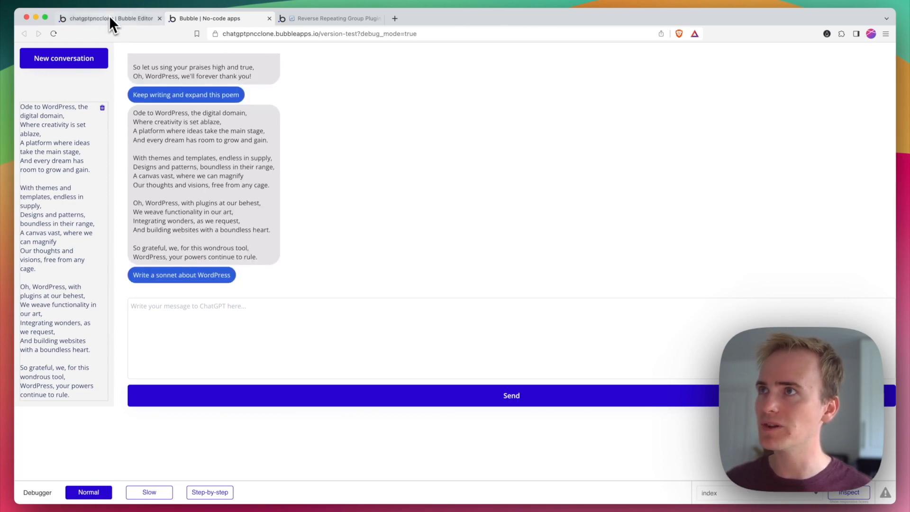
left_click(104, 18)
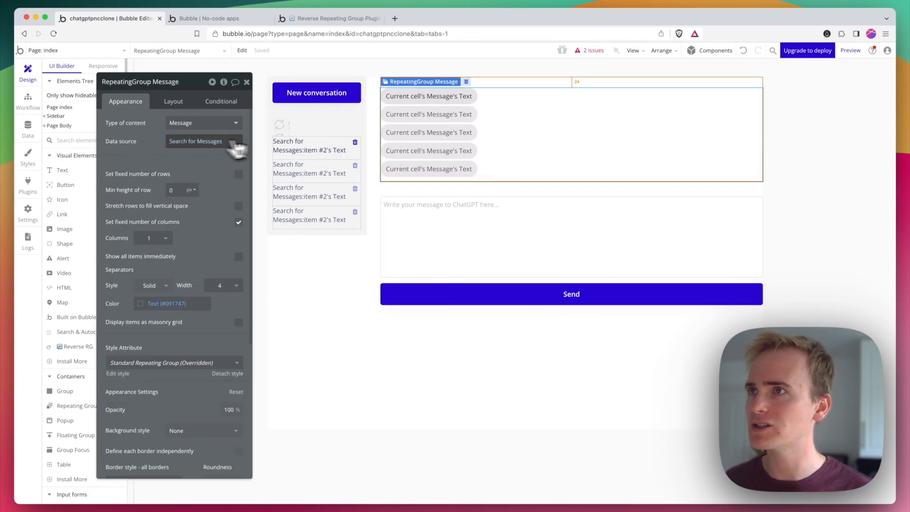
- Open the Search for Messages settings and its Descending sort choices
left_click(196, 141)
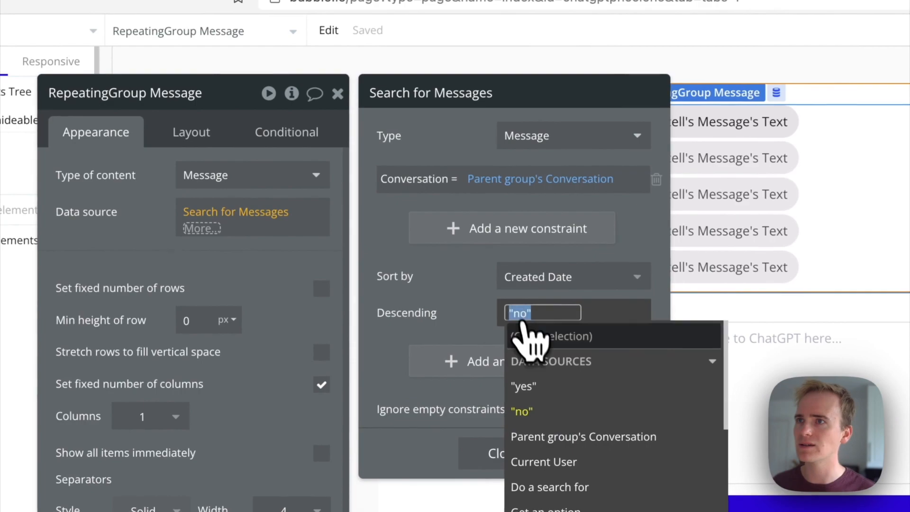
left_click(523, 387)
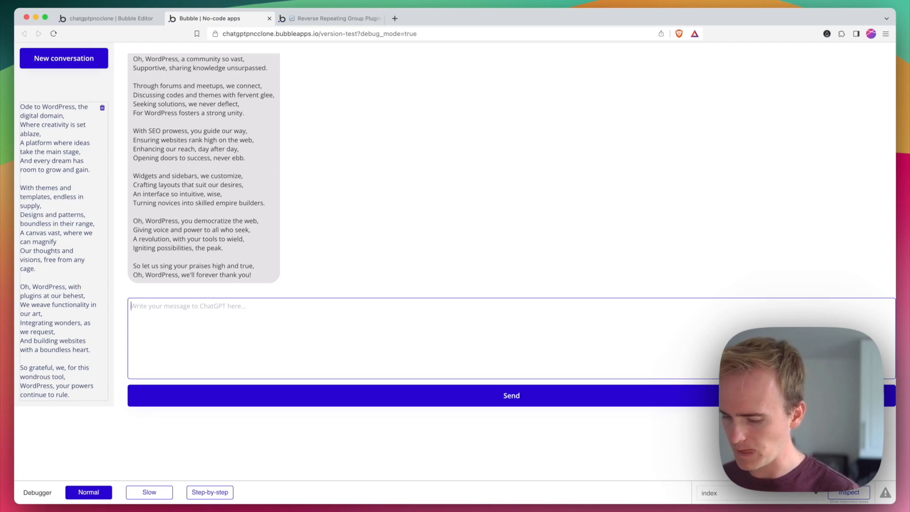
- Send the prompt 'Now write a blog post about WordPress and Bubble'
type("Now write")
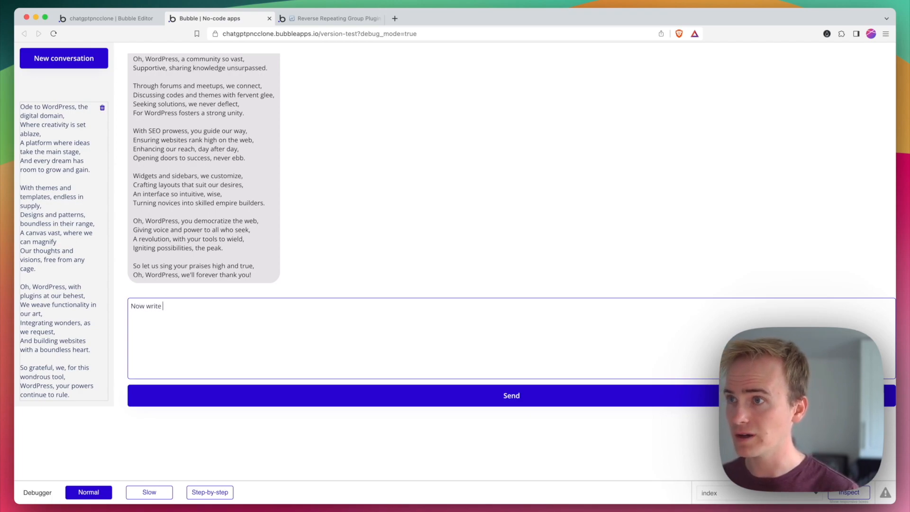
type("a")
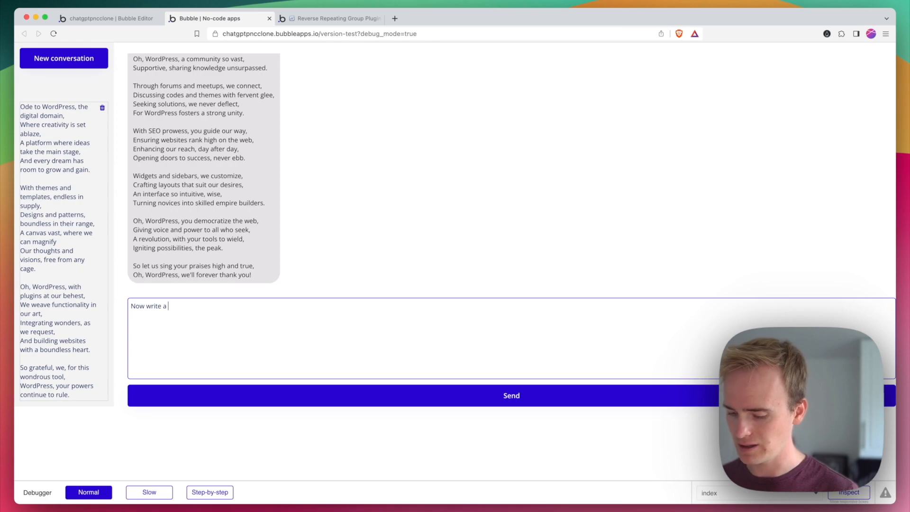
type("blog post about")
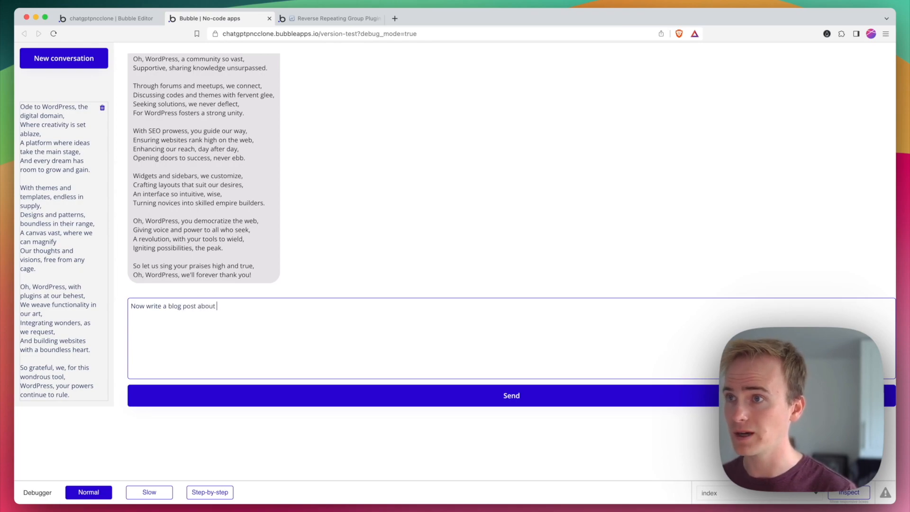
type("WordPress and")
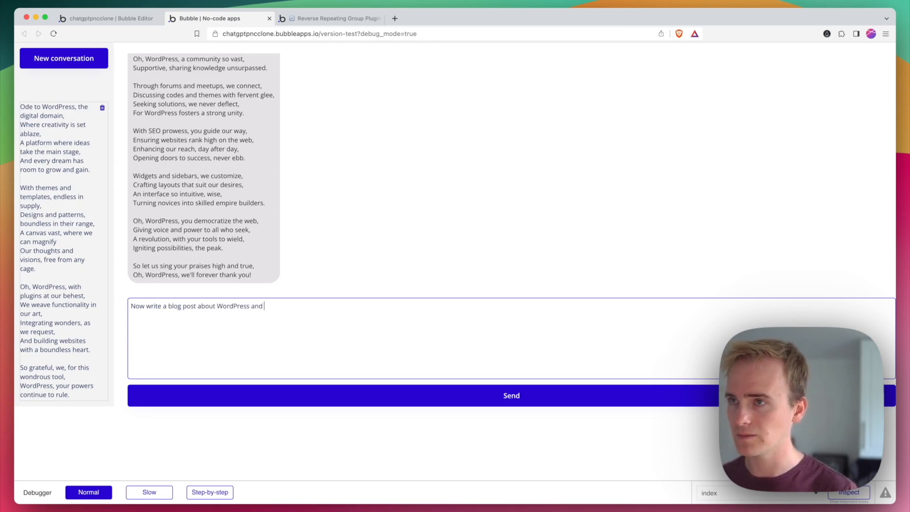
type("Bubble")
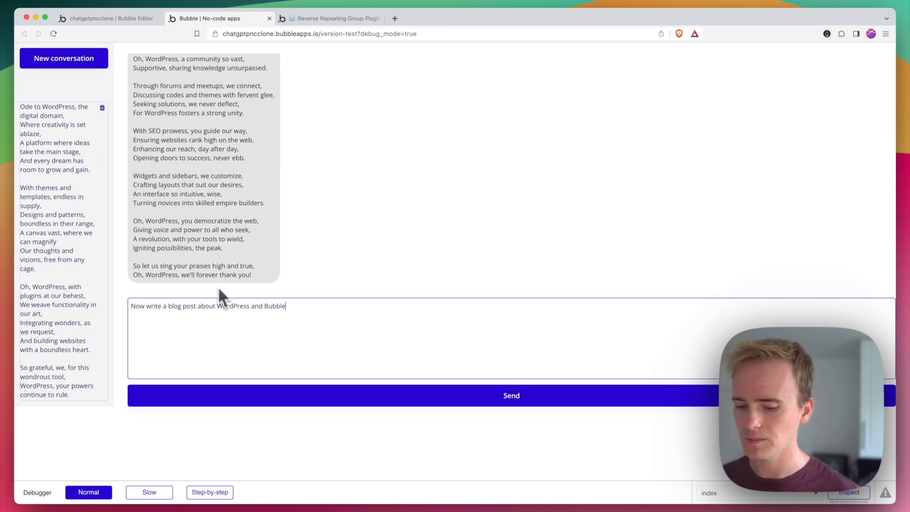
left_click(511, 396)
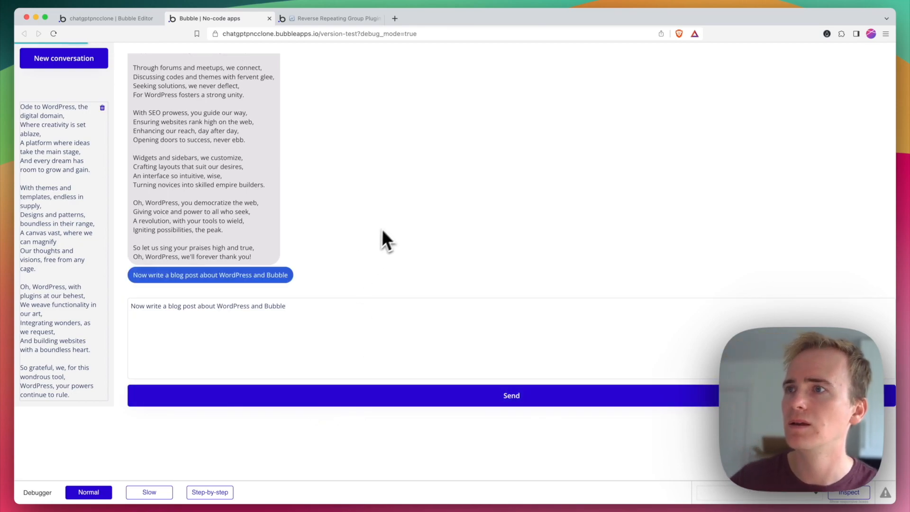
mouse_move(398, 222)
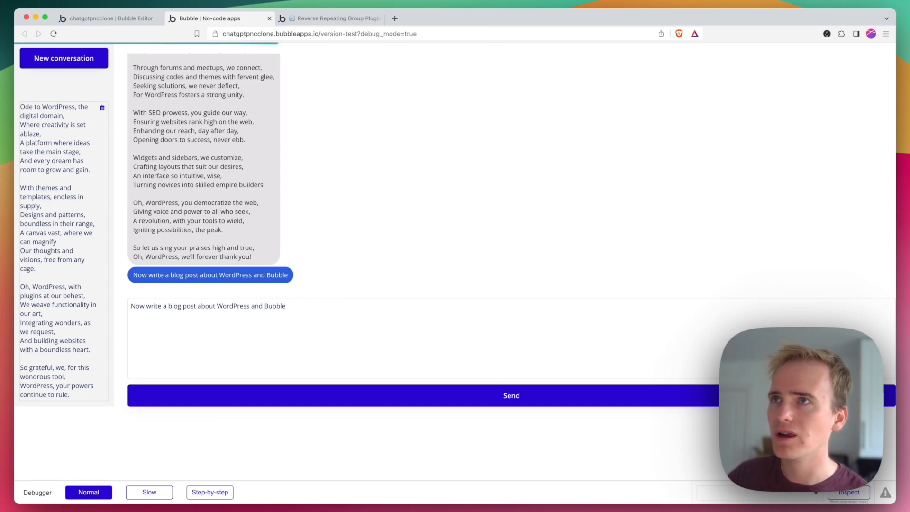
- Wait for the WordPress and Bubble blog post reply and scroll through it
left_click(511, 396)
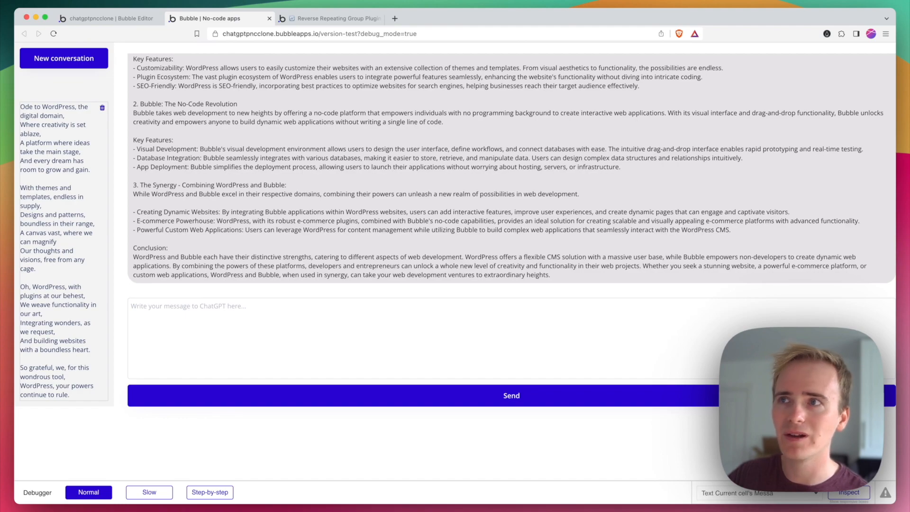
scroll("up", 3)
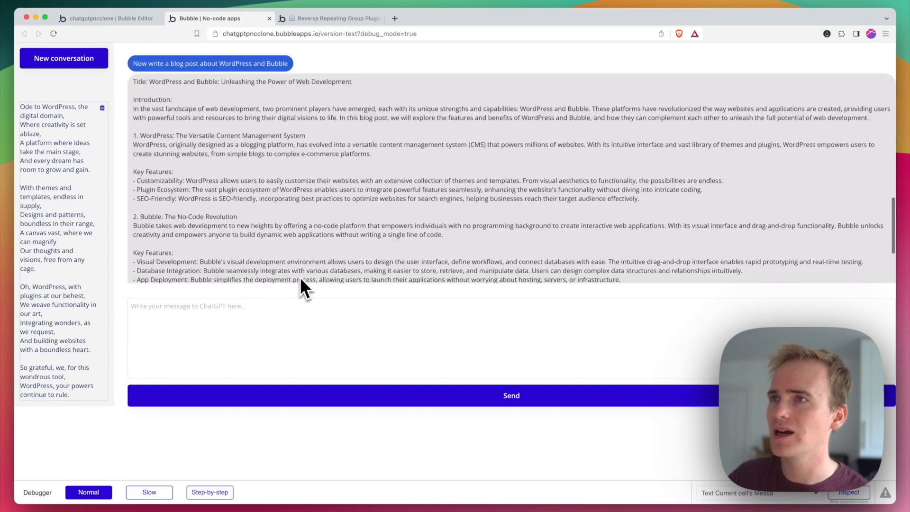
scroll("down", 3)
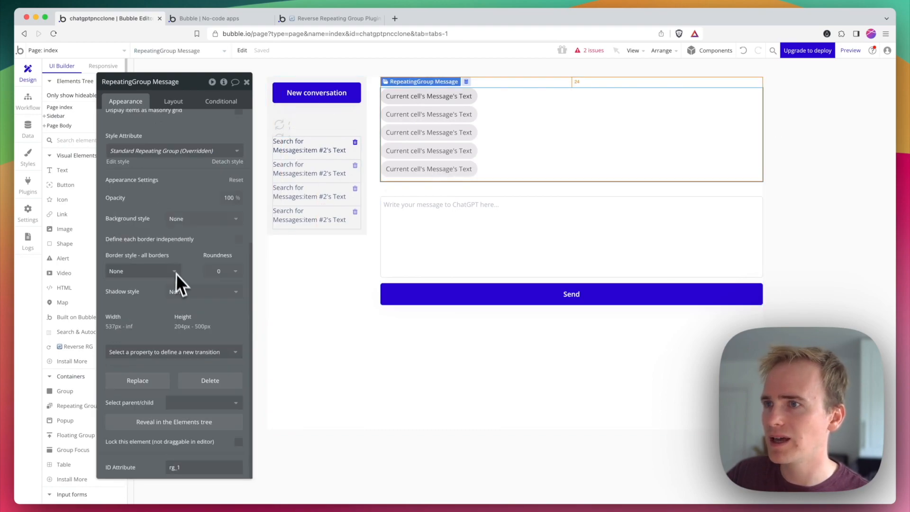
- Show the Message repeating group's layout settings: 204 px minimum, 500 px maximum height
left_click(173, 101)
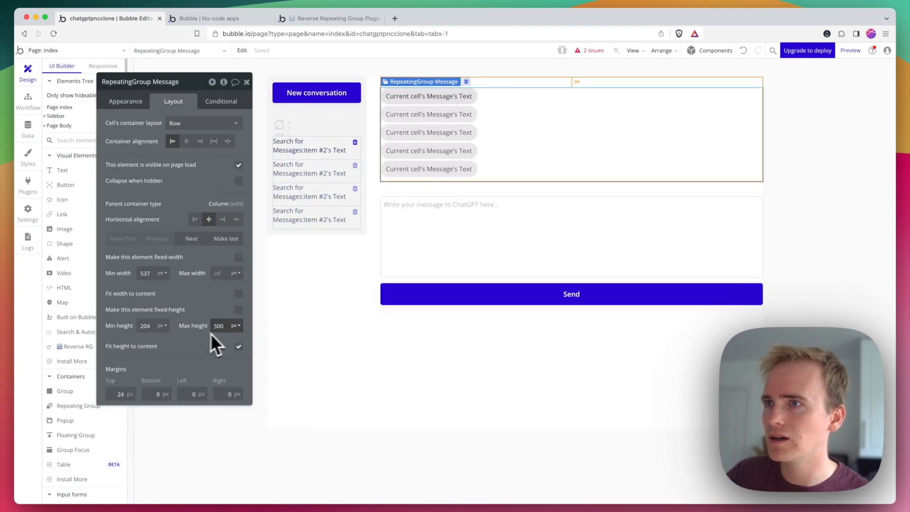
mouse_move(232, 336)
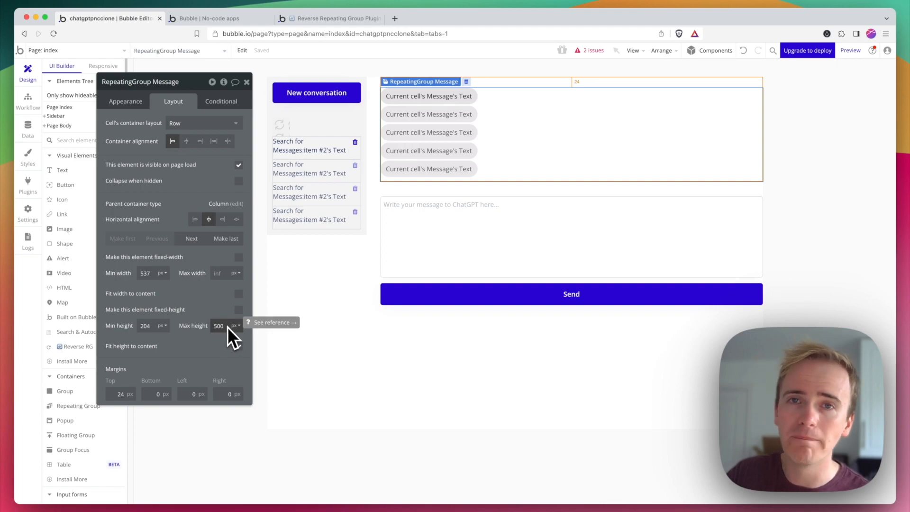